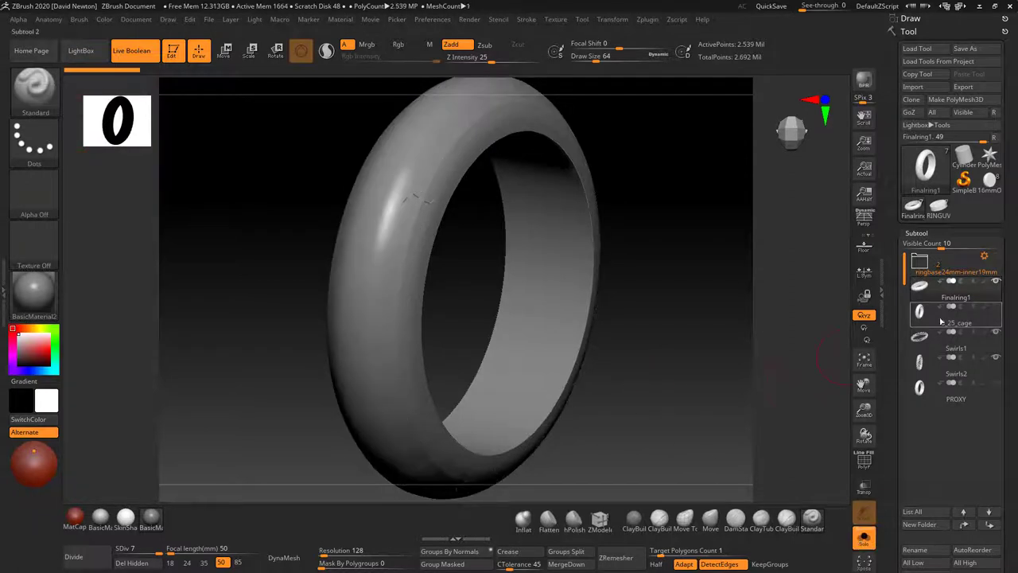
Select the swirl-patterned PROXY ring subtool to work on it.
{"action": "left_click", "coordinate": [954, 314]}
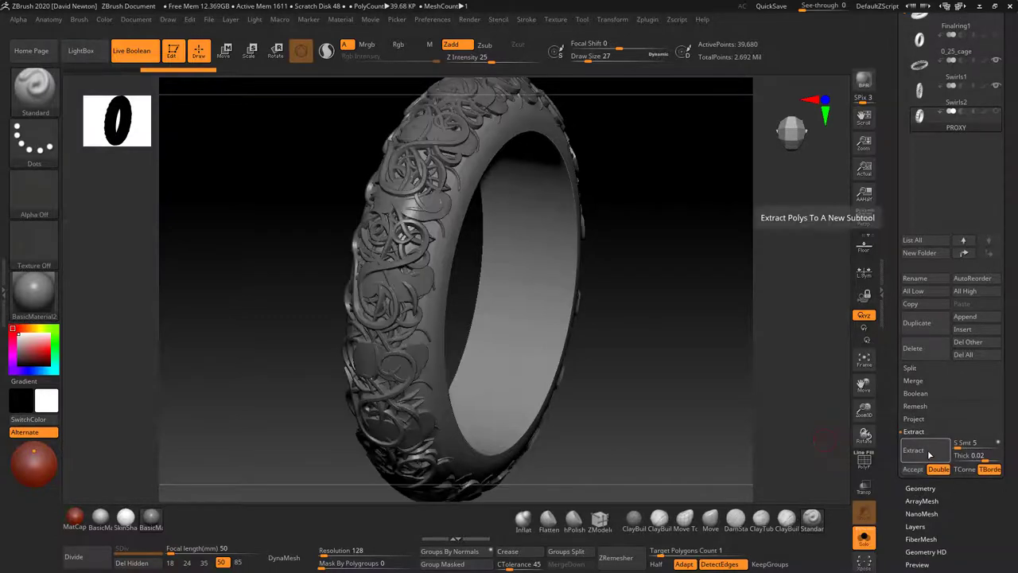
Extract the masked swirl areas at Thick 0.02 and accept them as subtool Extract1.
{"action": "left_click", "coordinate": [913, 450]}
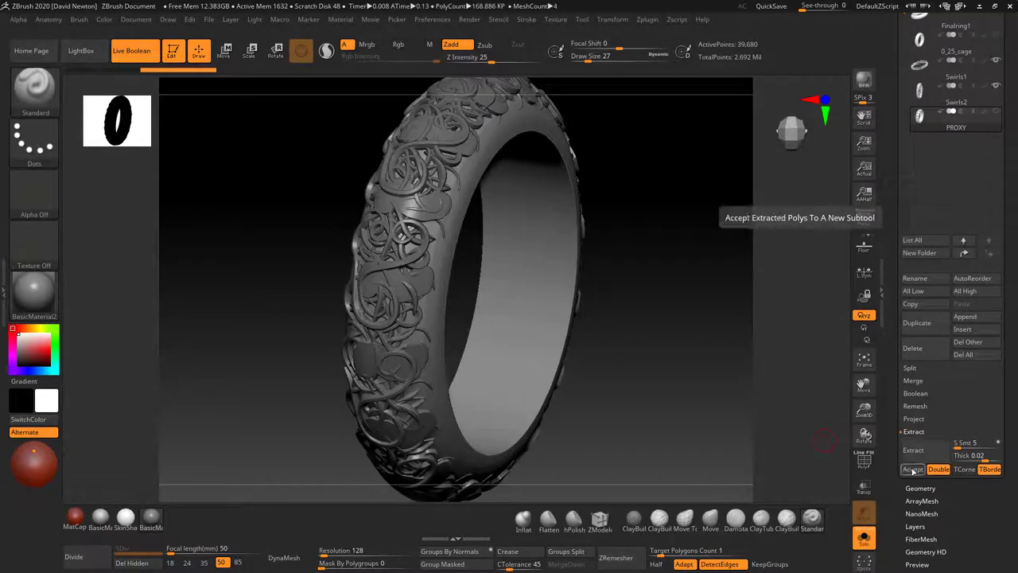
{"action": "left_click", "coordinate": [913, 468]}
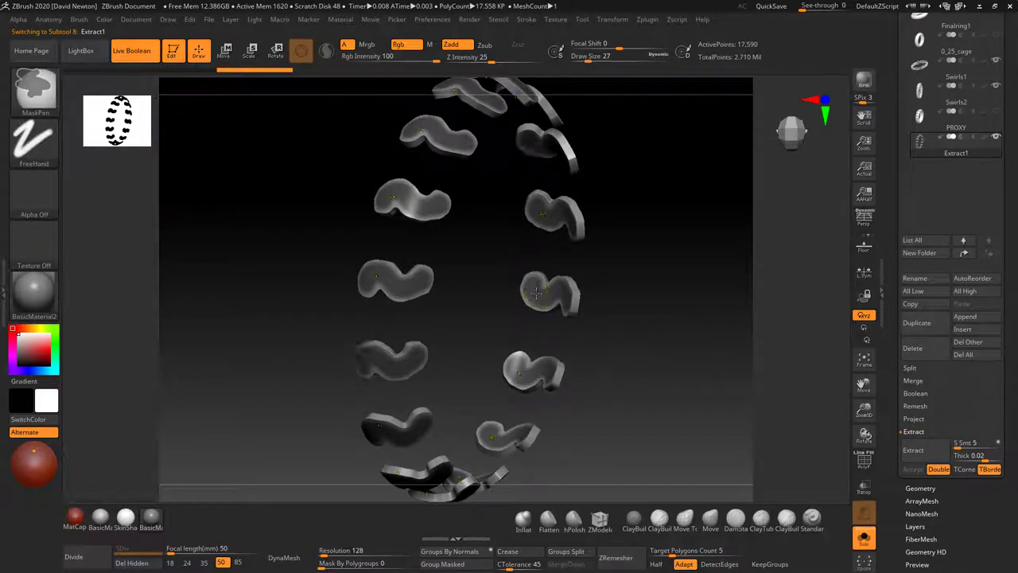
Extract the next masked area as thickened pieces into a second subtool, Extract2.
{"action": "left_click", "coordinate": [913, 450]}
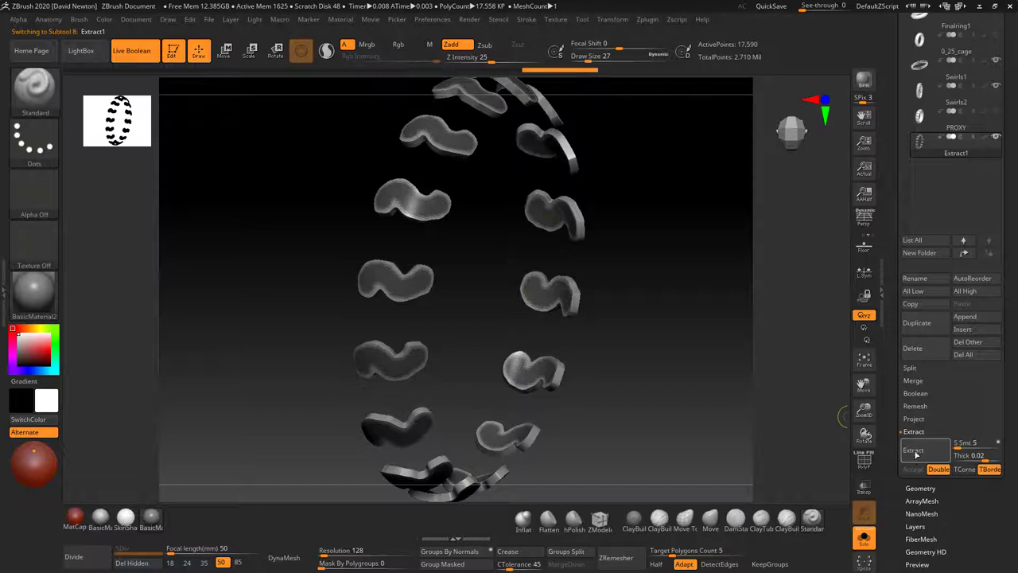
{"action": "left_click", "coordinate": [913, 449]}
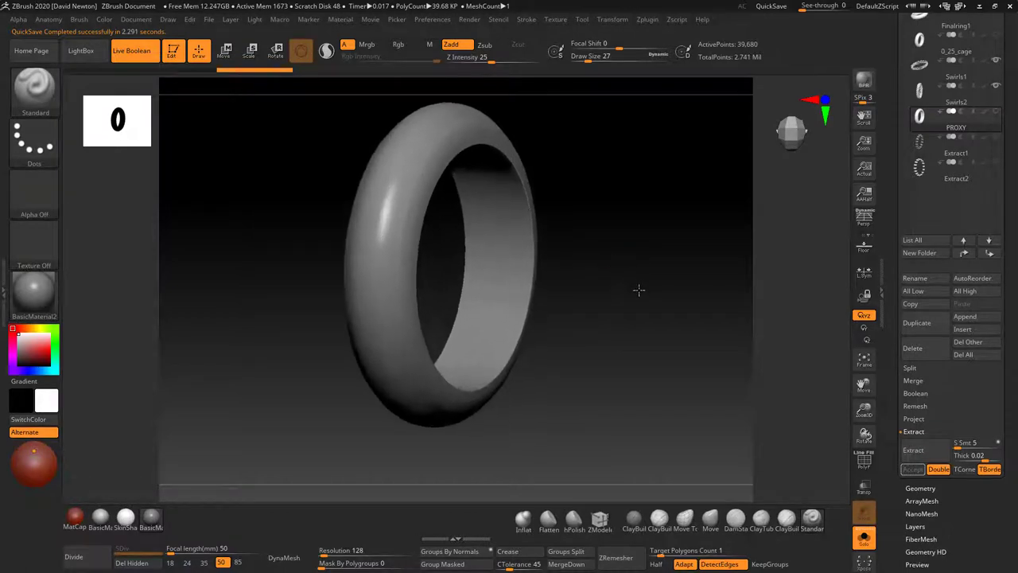
{"action": "left_click_drag", "start_coordinate": [638, 289], "coordinate": [622, 265]}
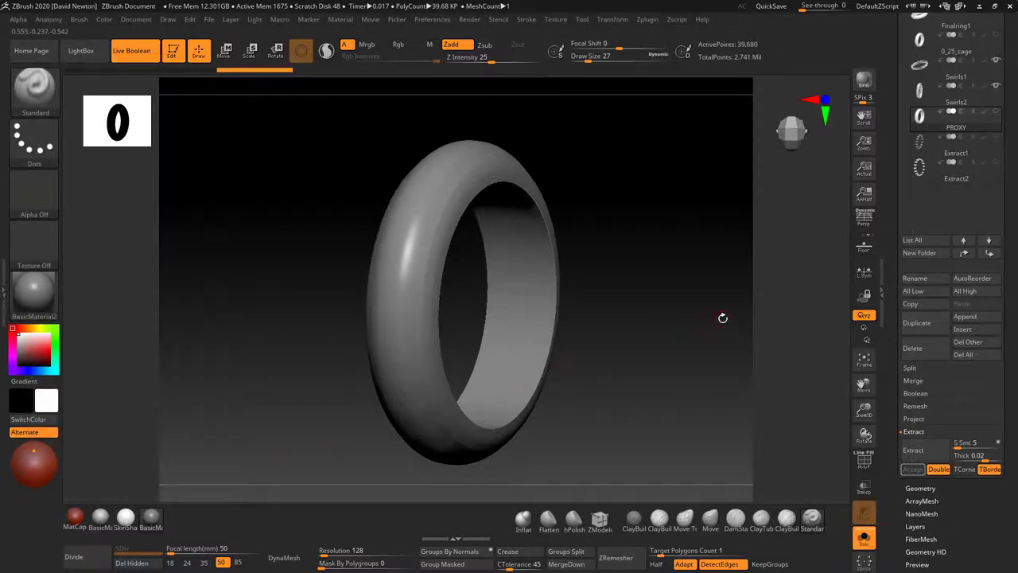
{"action": "mouse_move", "coordinate": [701, 312]}
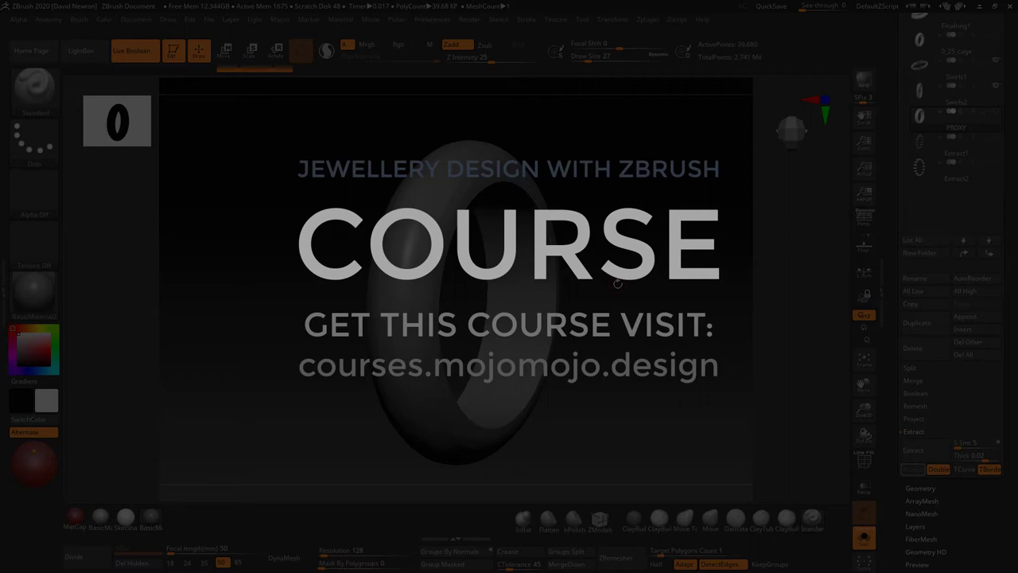
{"action": "mouse_move", "coordinate": [570, 284]}
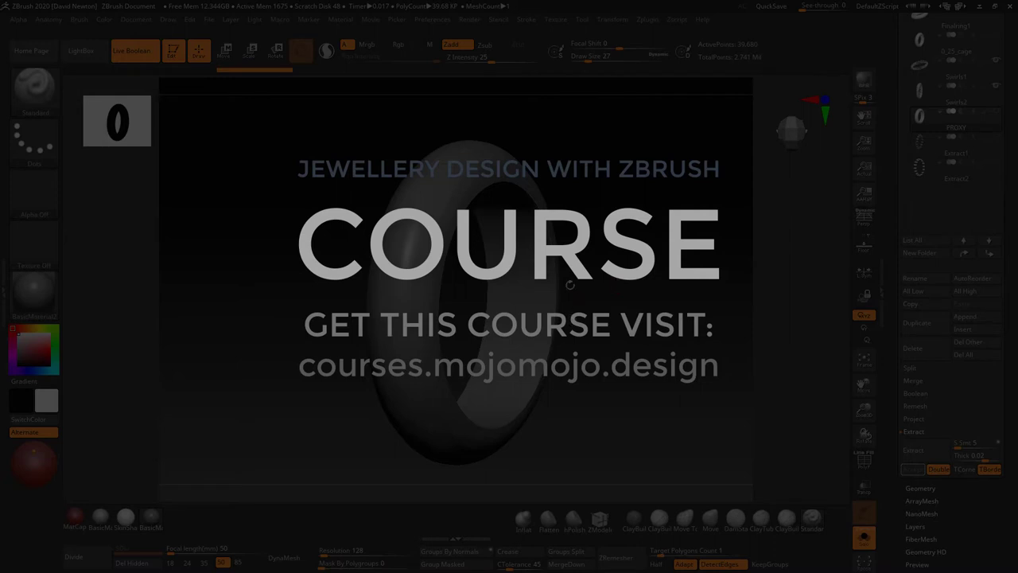